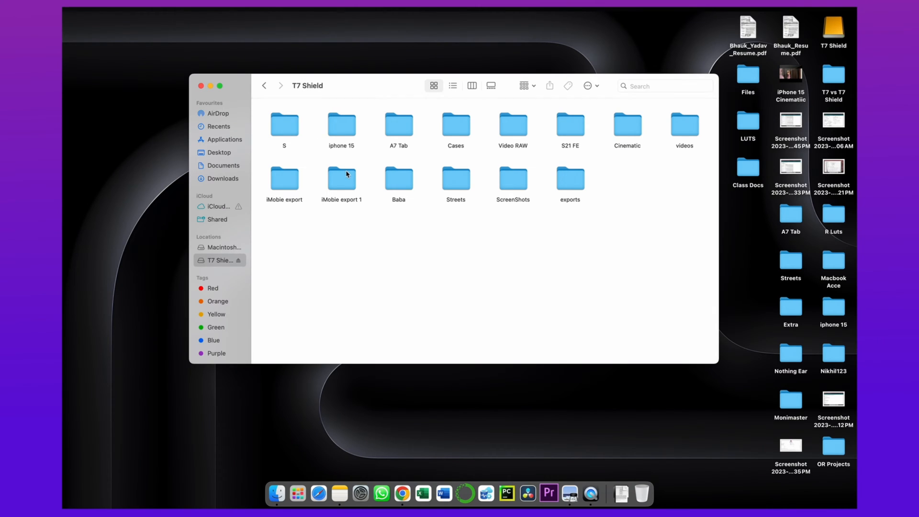
mouse_move(337, 128)
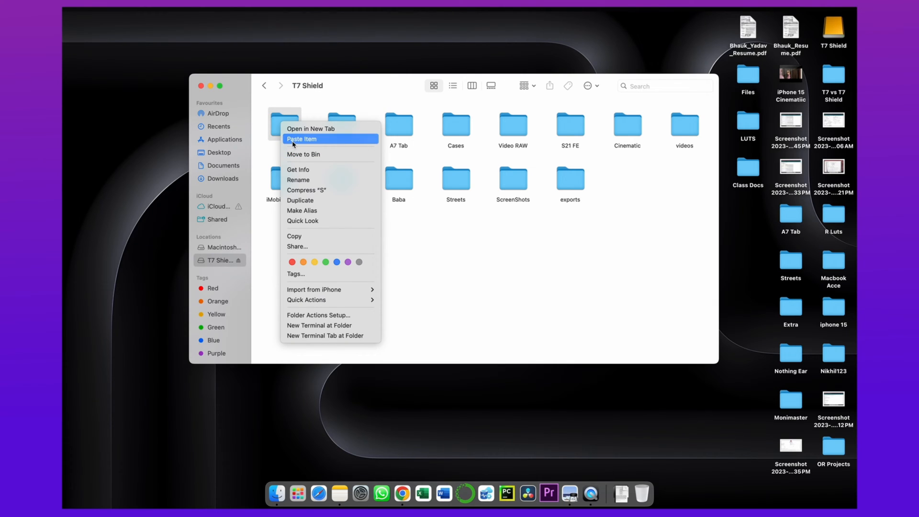
Step: Move the S folder on the T7 Shield drive to the Bin
left_click(301, 138)
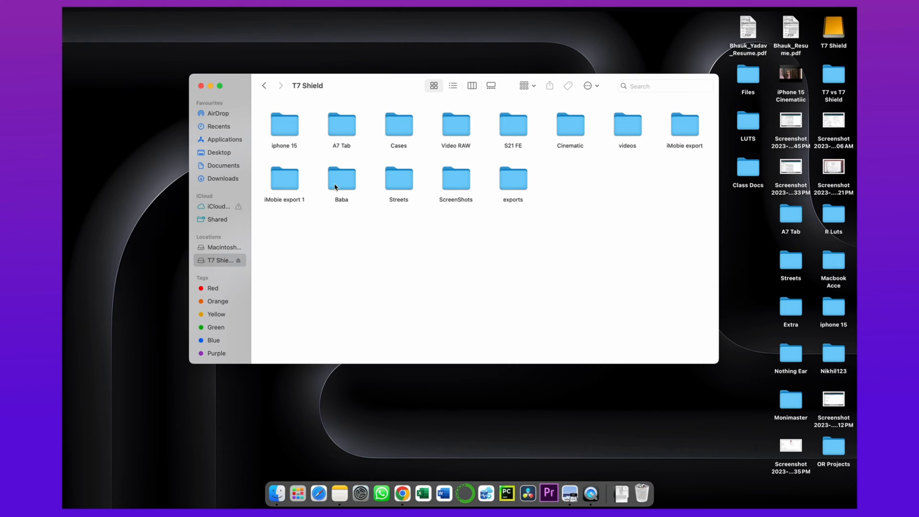
mouse_move(641, 492)
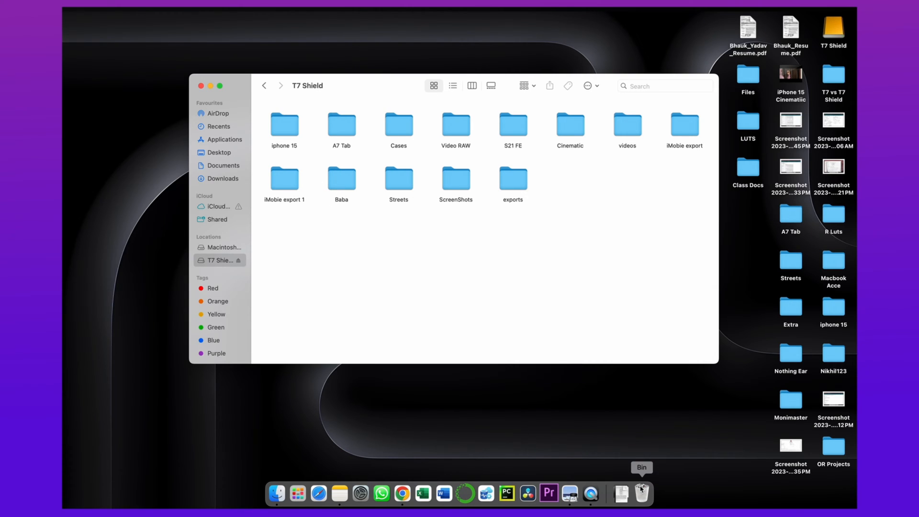
Step: Put folder S back from the Bin to T7 Shield
left_click(641, 493)
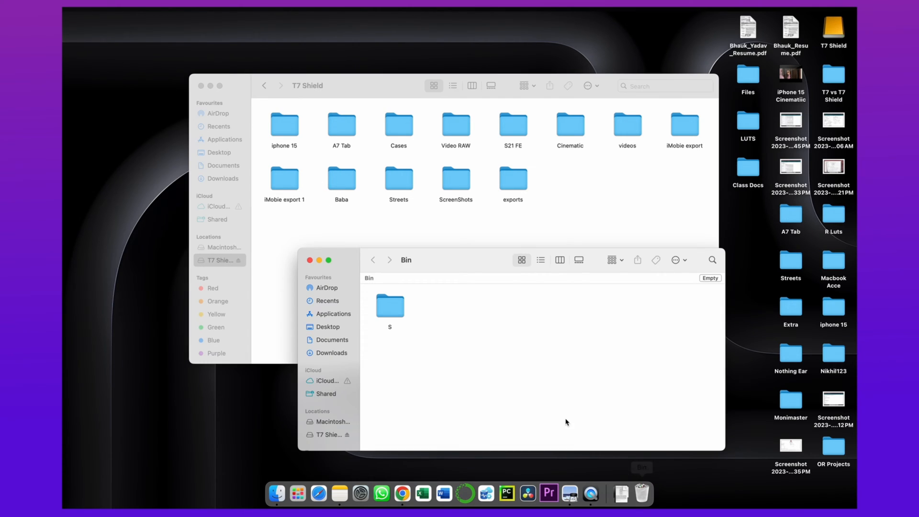
mouse_move(397, 316)
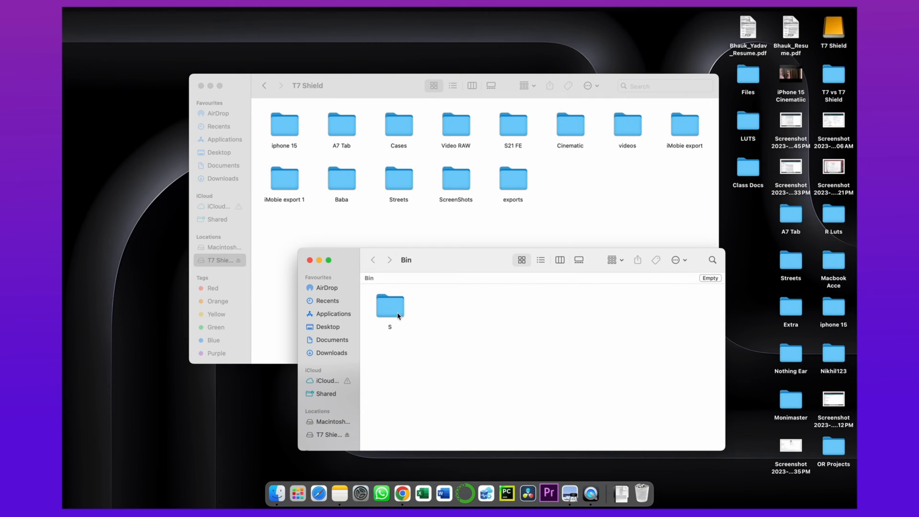
right_click(389, 306)
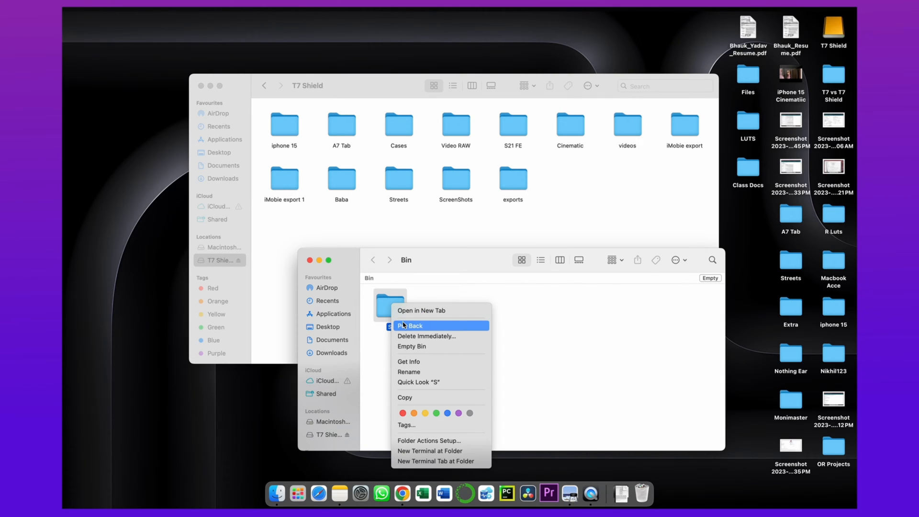
left_click(410, 326)
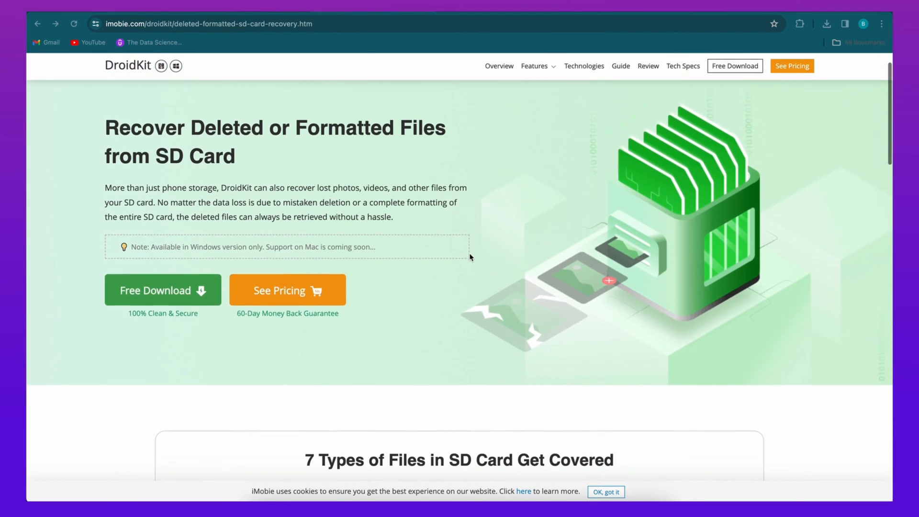
Step: Scroll to the Go Get DroidKit section and start the Free Download
scroll("down", 3)
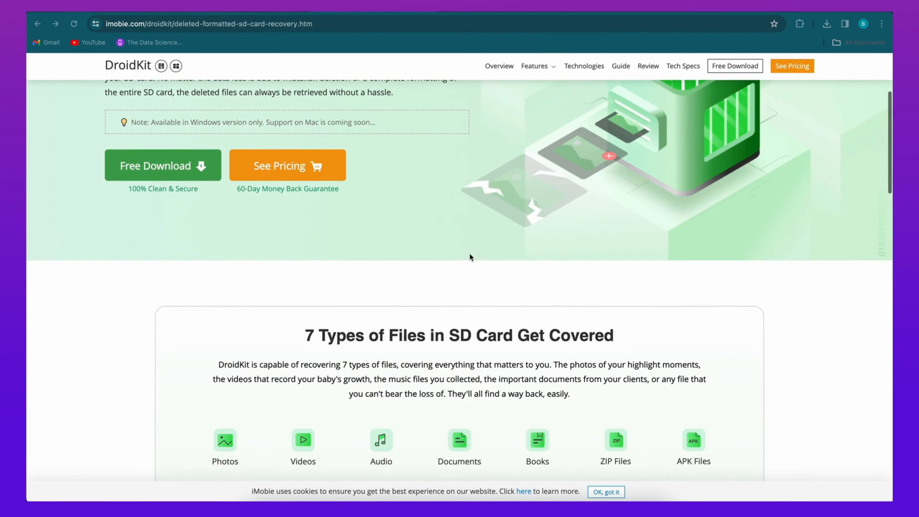
scroll("down", 3)
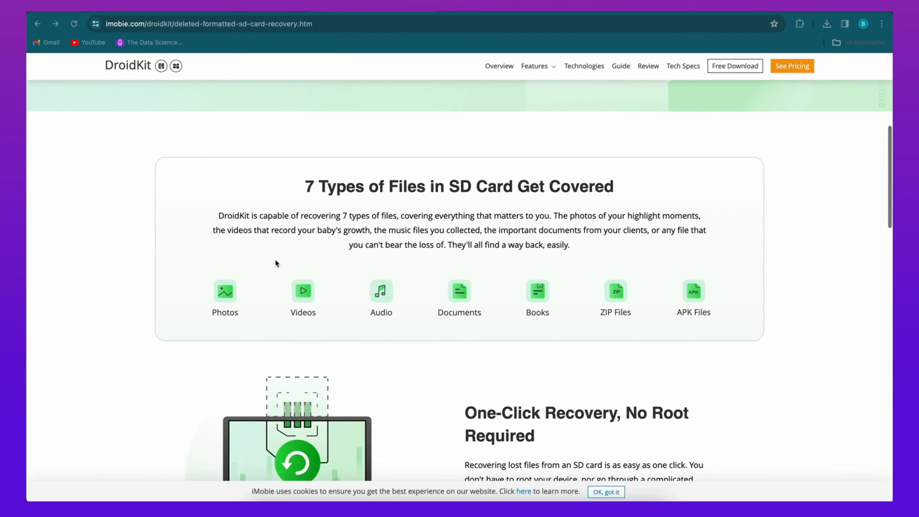
scroll("down", 3)
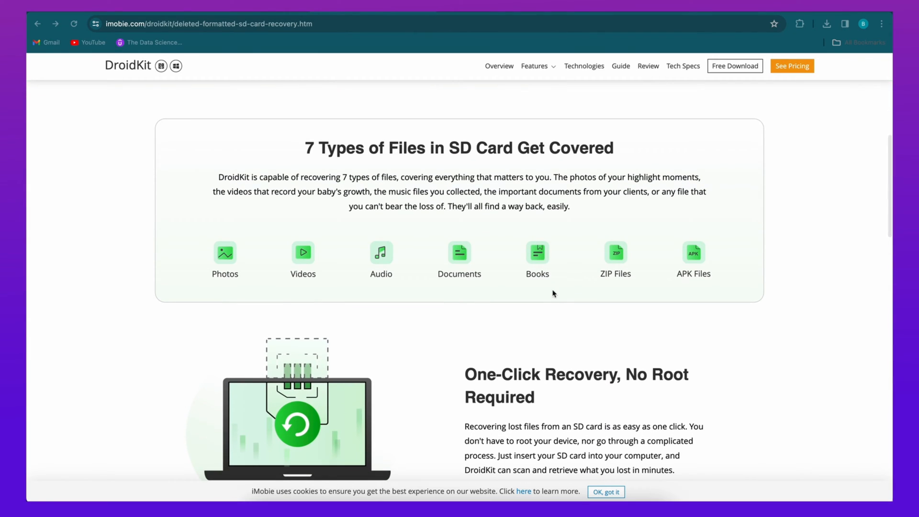
mouse_move(699, 298)
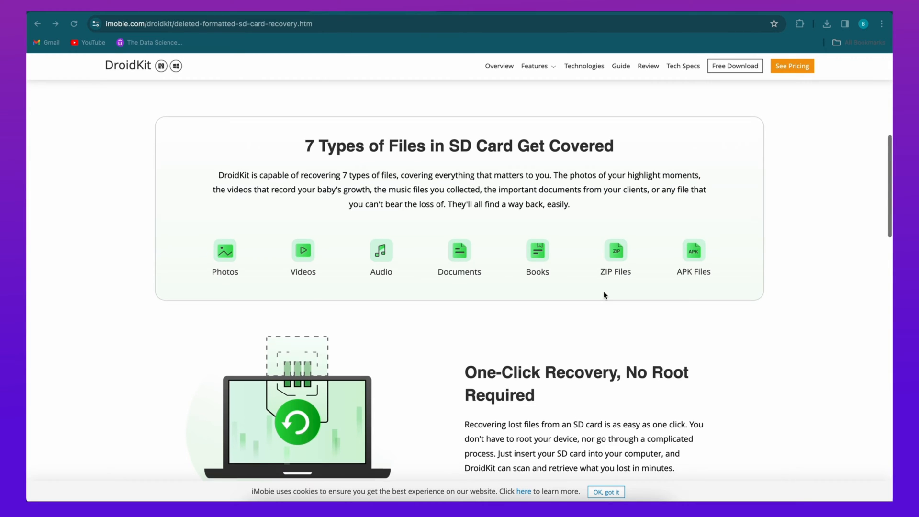
scroll("down", 3)
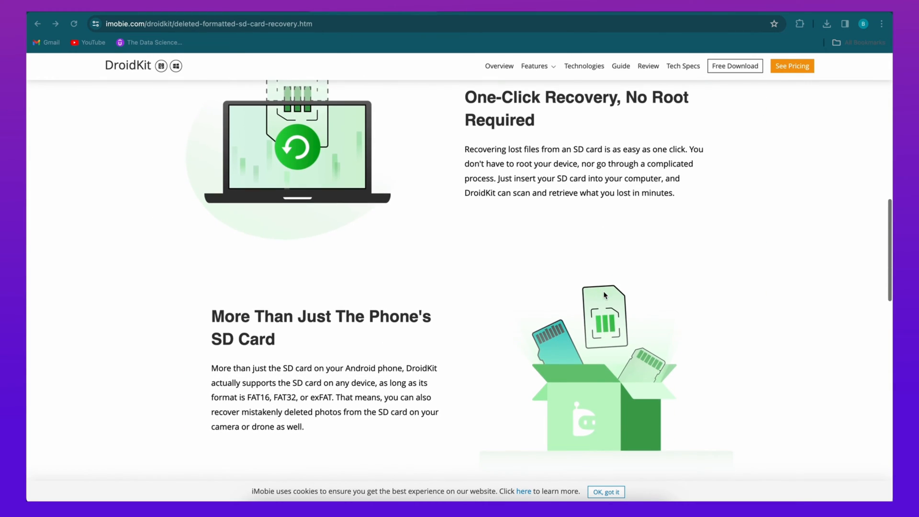
scroll("down", 3)
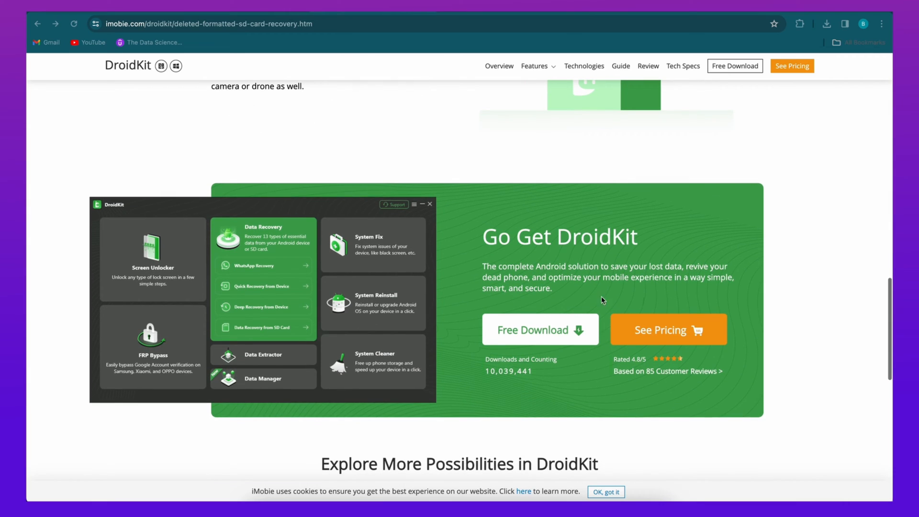
mouse_move(546, 333)
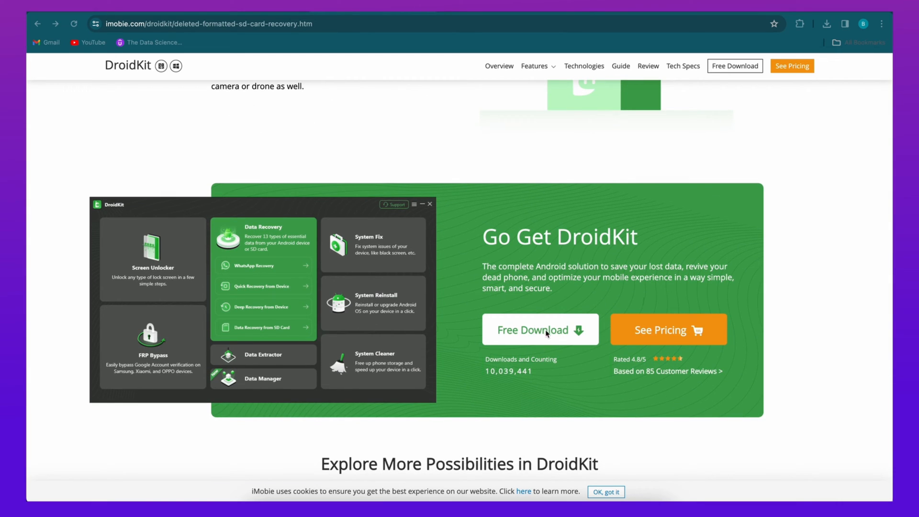
left_click(539, 329)
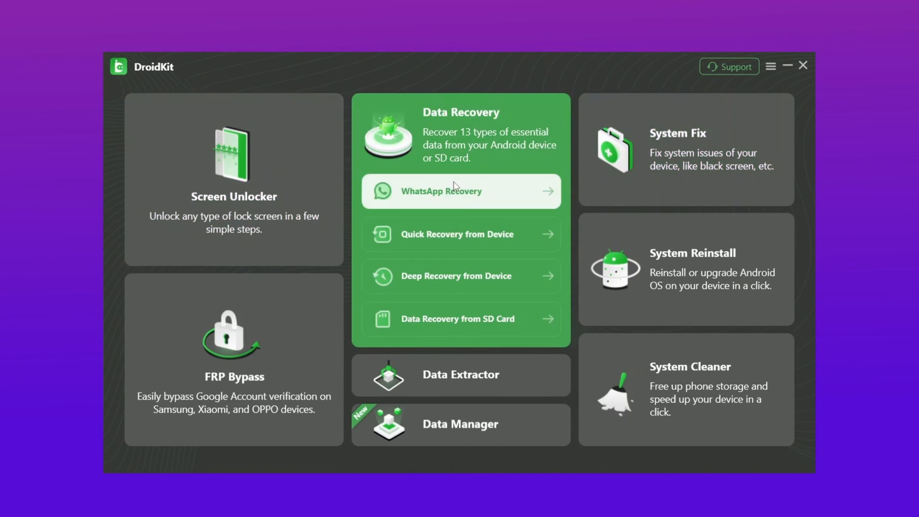
mouse_move(533, 319)
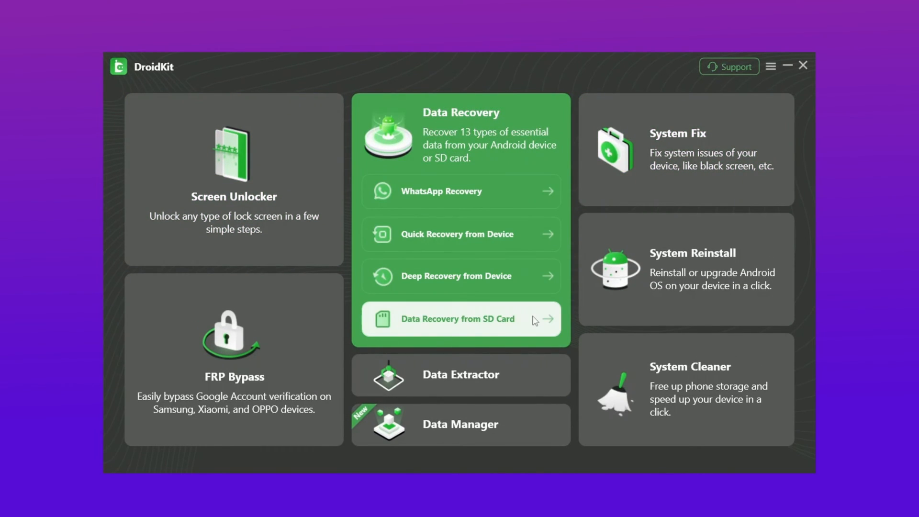
Step: Scan the connected SD card using Data Recovery from SD Card with Standard Recovery
left_click(460, 319)
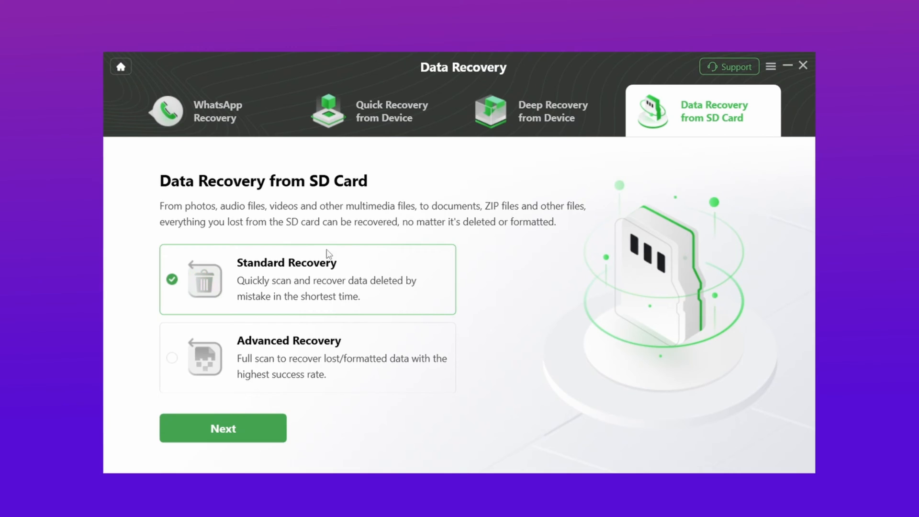
mouse_move(222, 427)
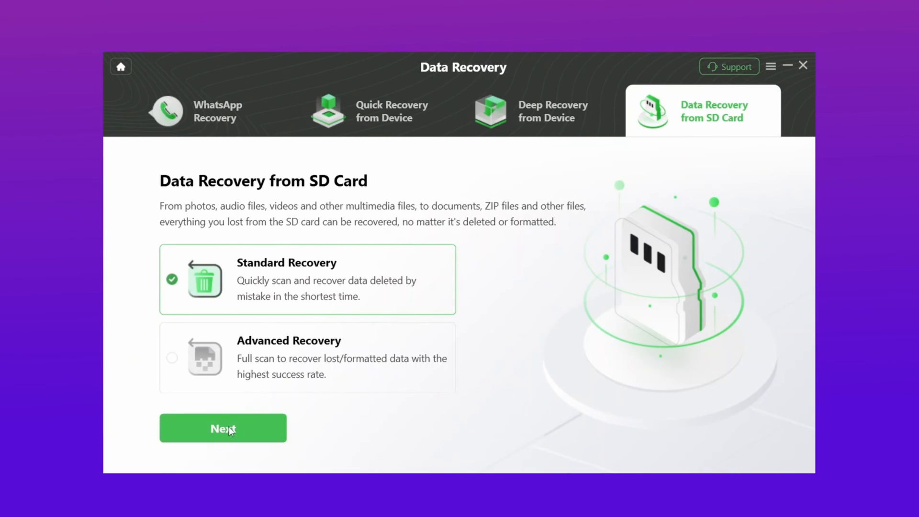
left_click(222, 428)
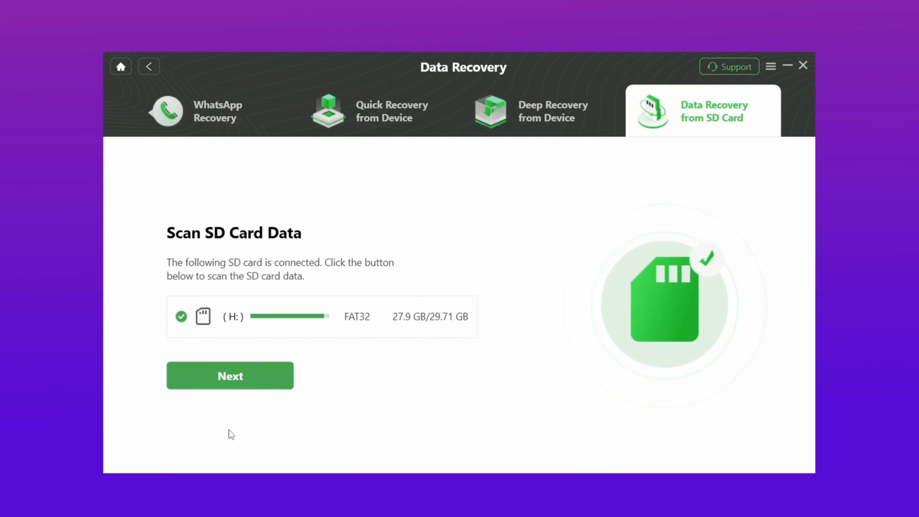
mouse_move(230, 376)
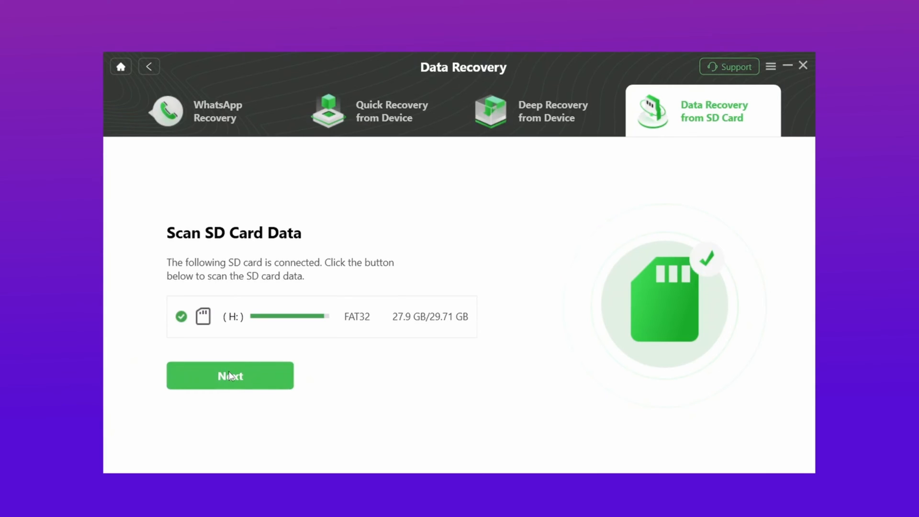
left_click(230, 376)
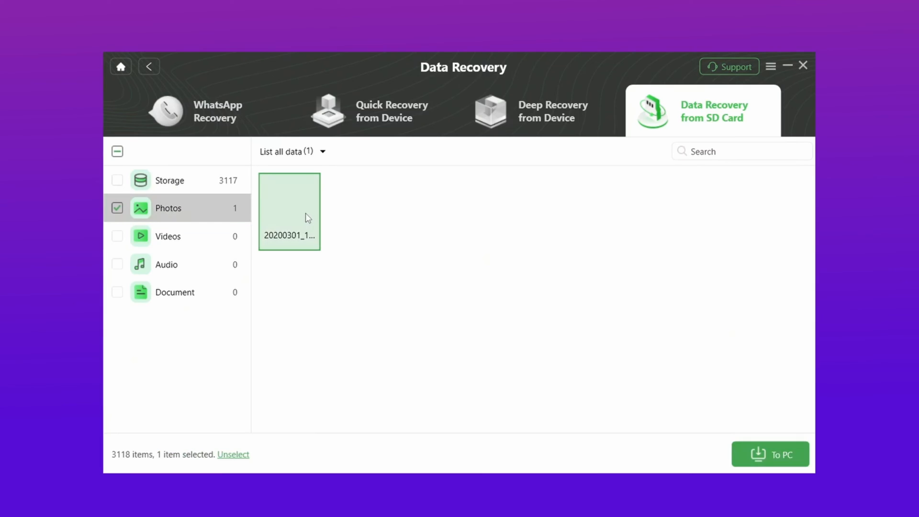
mouse_move(773, 457)
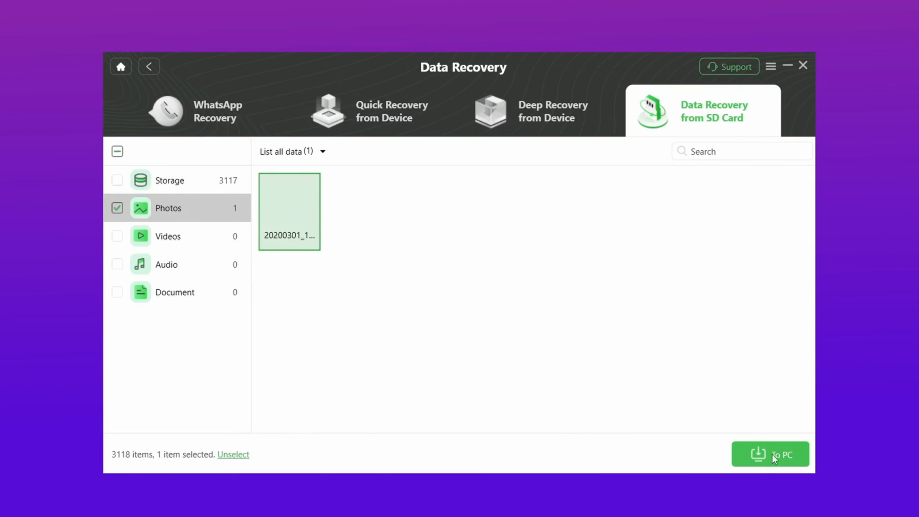
Step: Recover the checked photo to PC, with the Desktop as destination
left_click(770, 454)
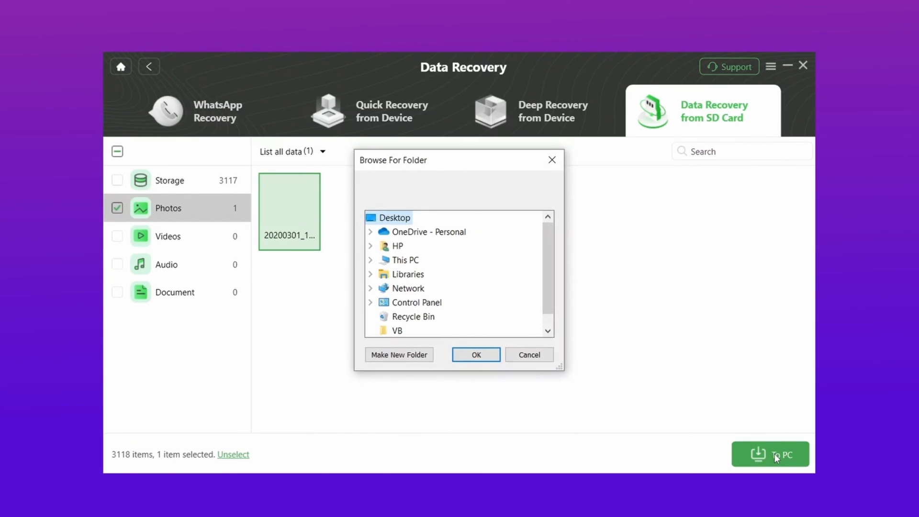
mouse_move(439, 311)
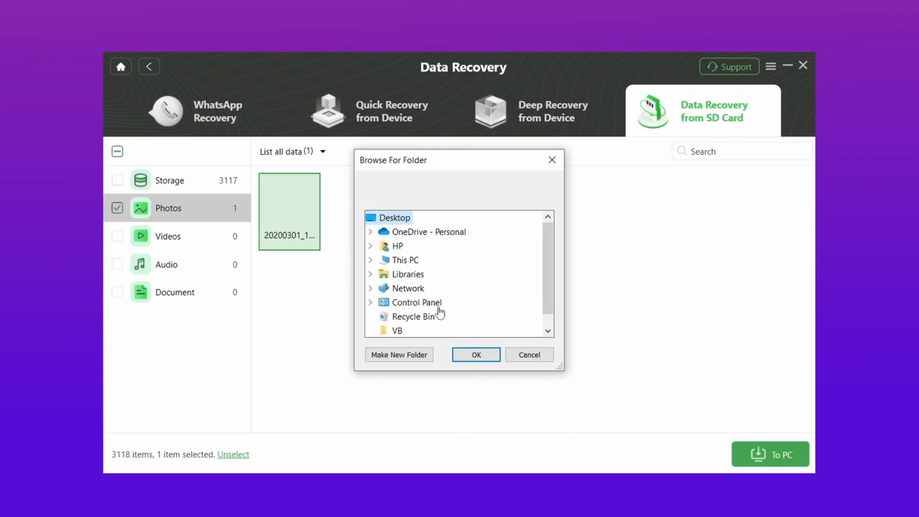
left_click(475, 355)
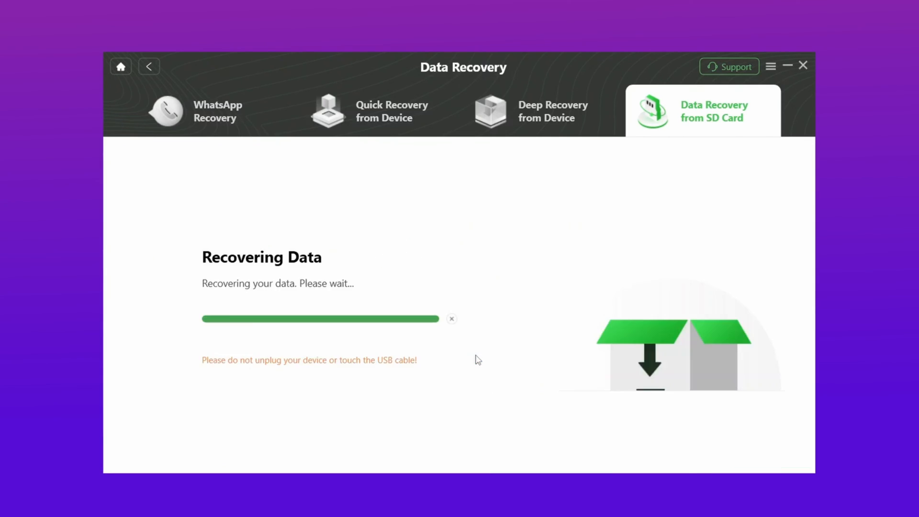